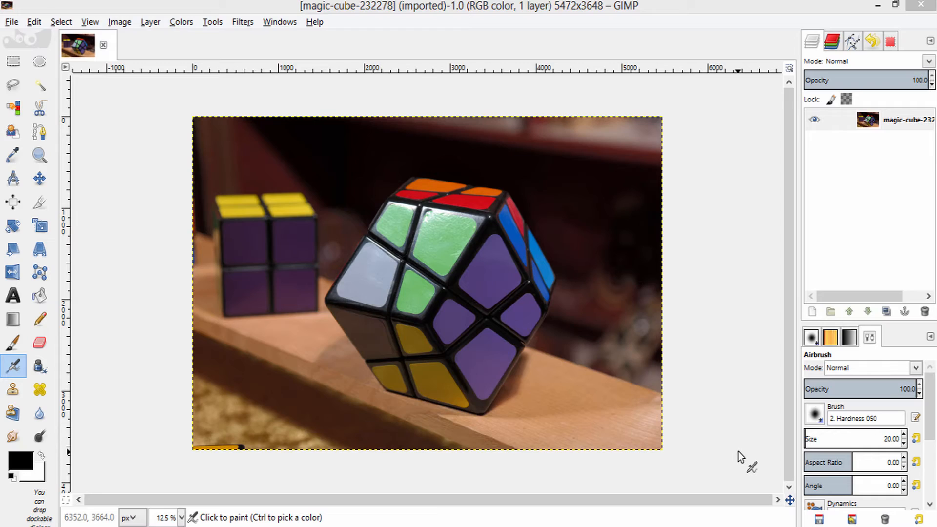
{"action": "mouse_move", "coordinate": [288, 363]}
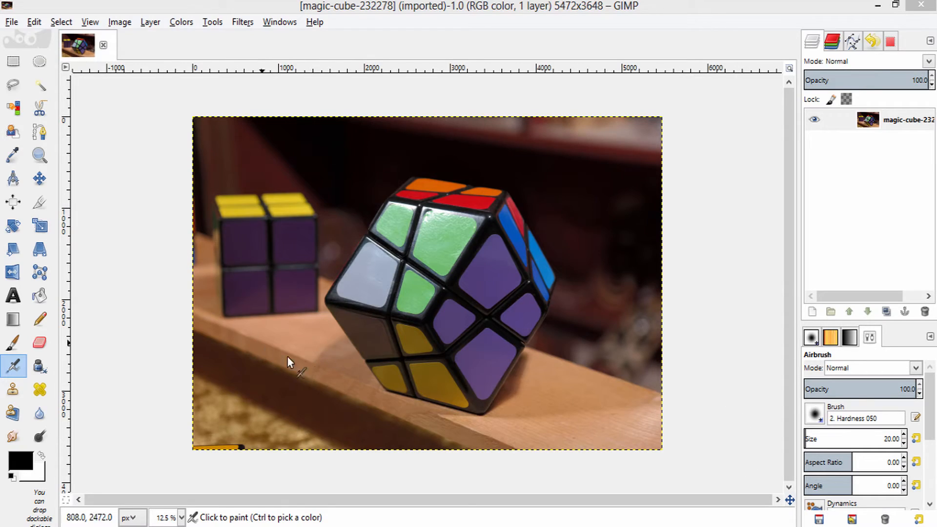
{"action": "mouse_move", "coordinate": [544, 425]}
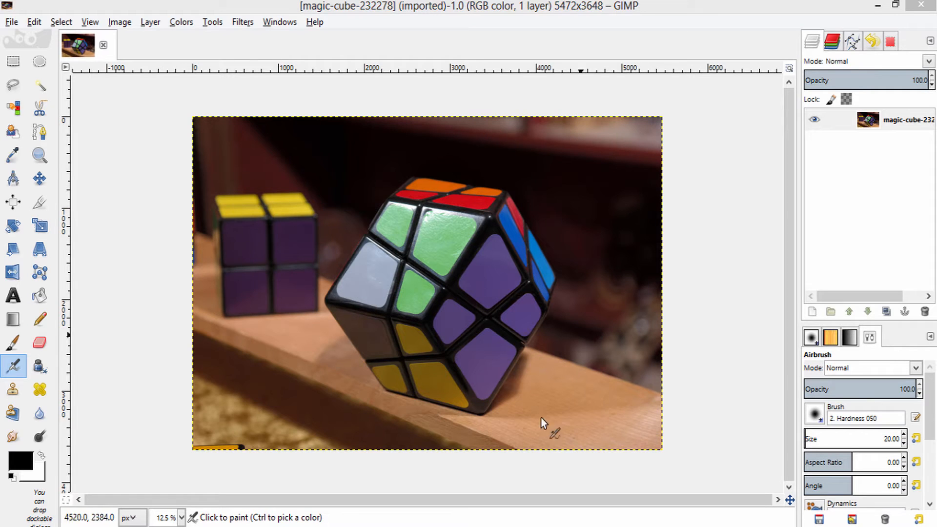
{"action": "mouse_move", "coordinate": [410, 287]}
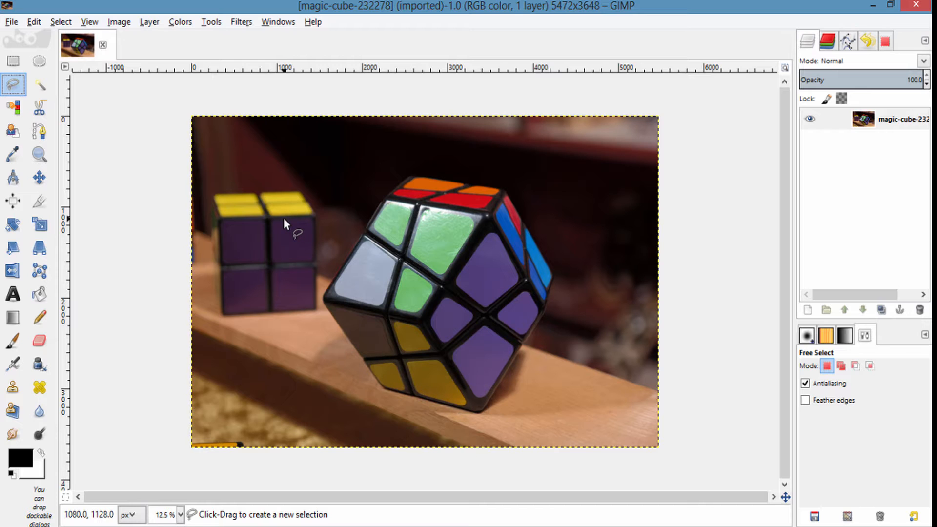
{"action": "mouse_move", "coordinate": [369, 298]}
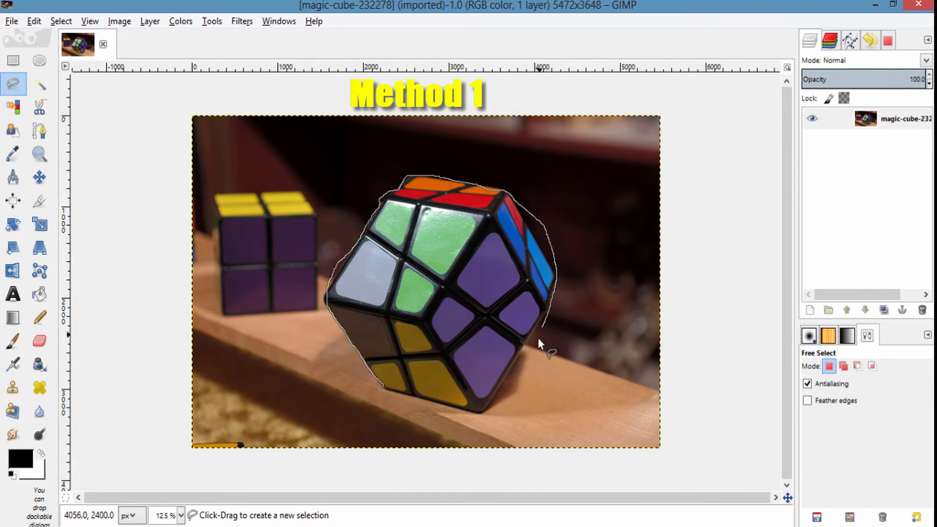
Step: Add another Free Select point along the large cube's edge to extend the outline
{"action": "left_click", "coordinate": [382, 389]}
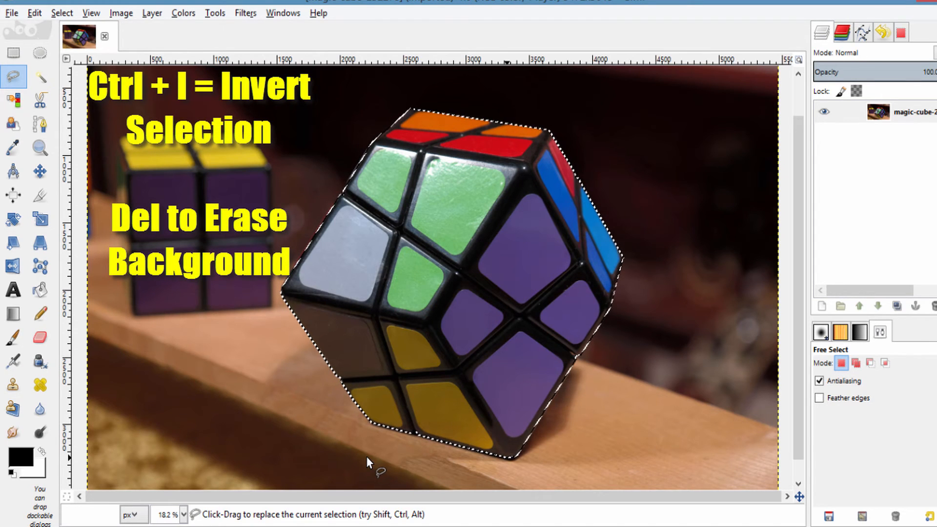
{"action": "mouse_move", "coordinate": [437, 403]}
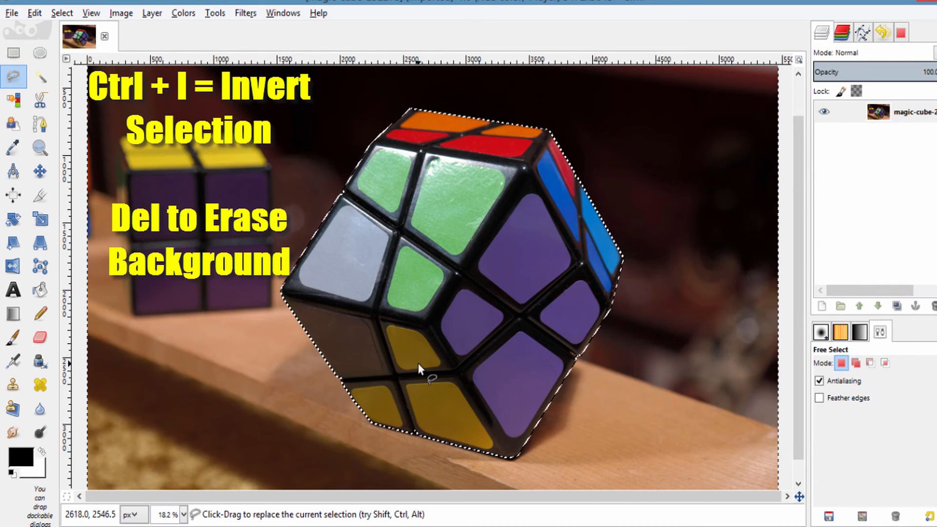
Step: Erase the inverted background selection around the cube to white with Delete
{"action": "key", "text": "Delete"}
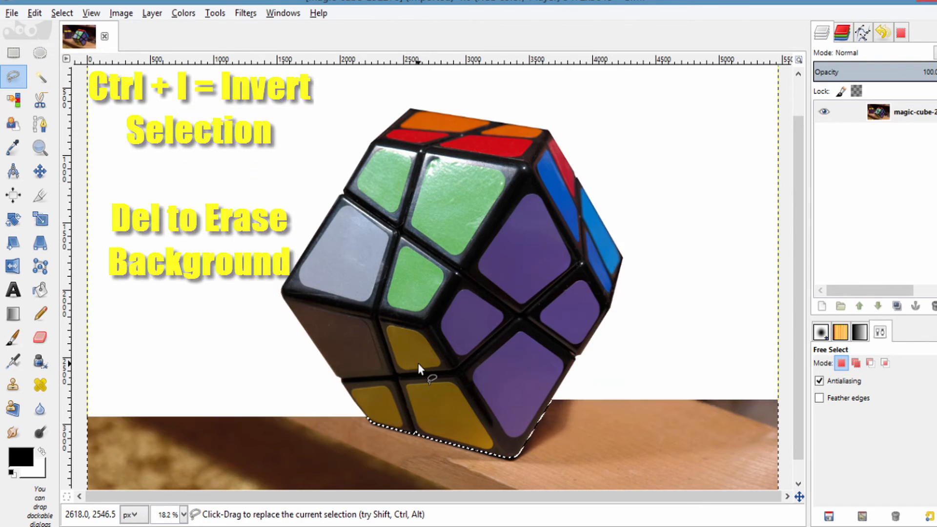